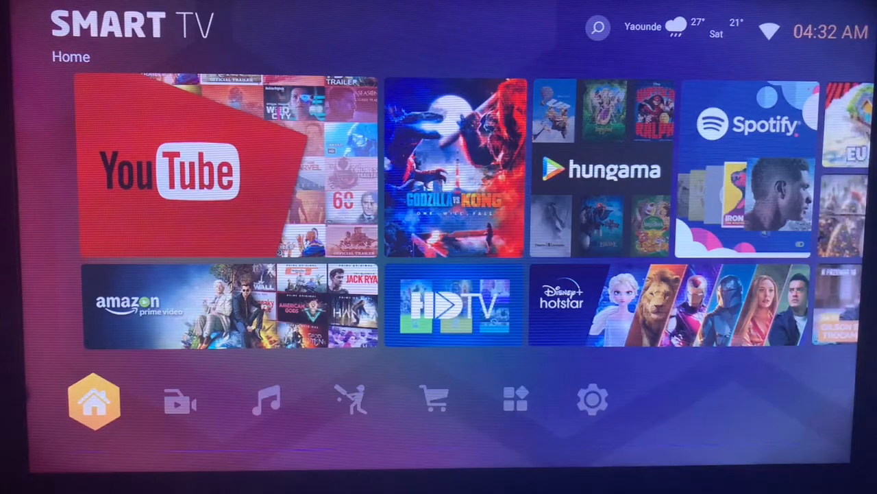
Step: Move from the recommended apps page to the Installed apps list
click(434, 400)
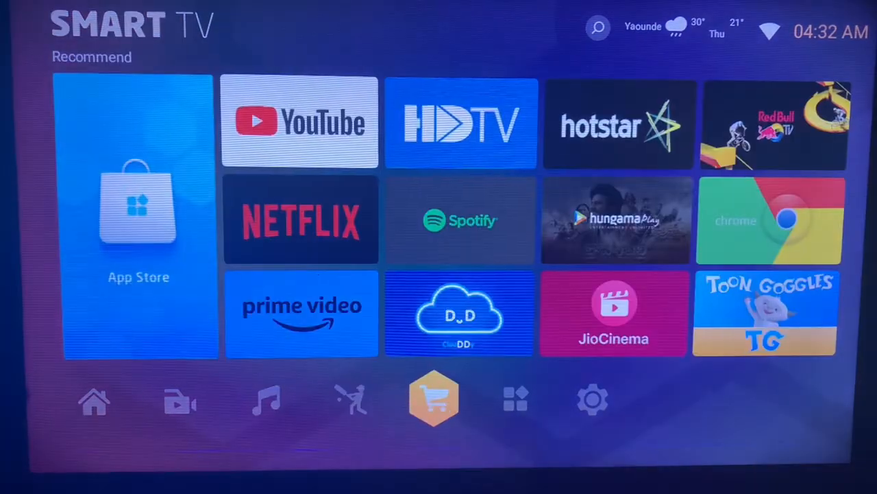
click(516, 399)
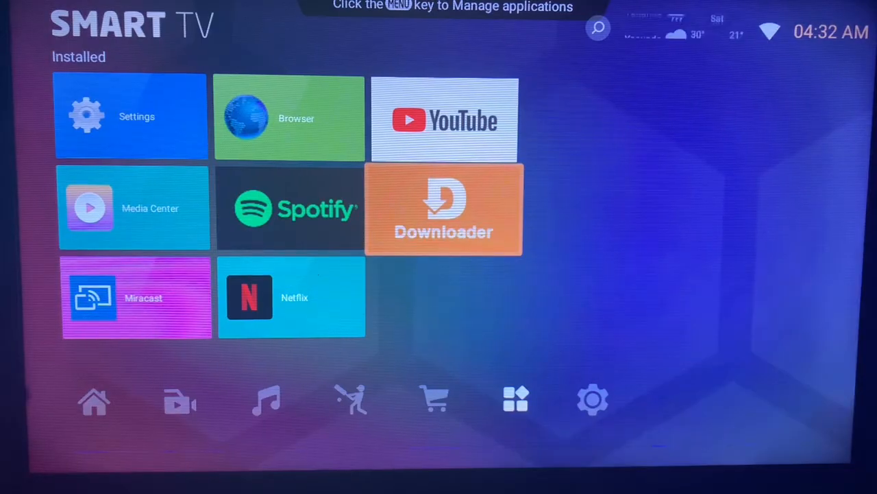
Step: Launch Downloader and edit the search field to hold 'tiktok'
click(444, 208)
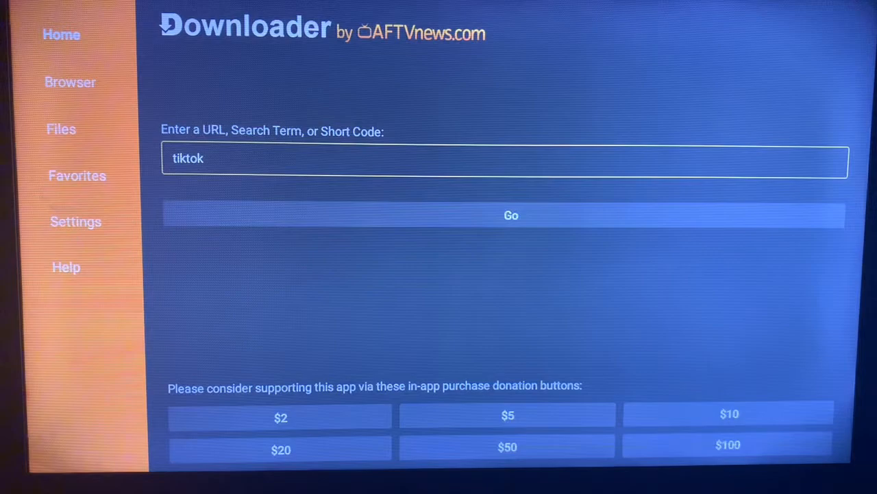
click(504, 158)
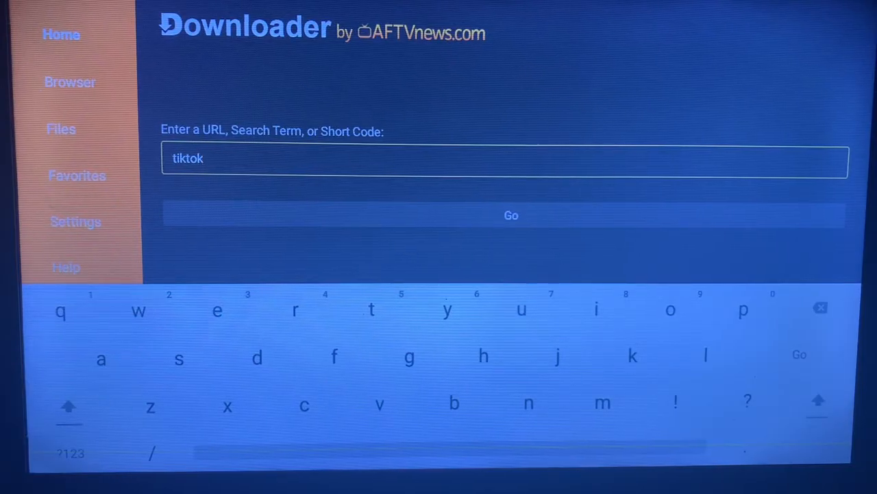
mouse_move(101, 358)
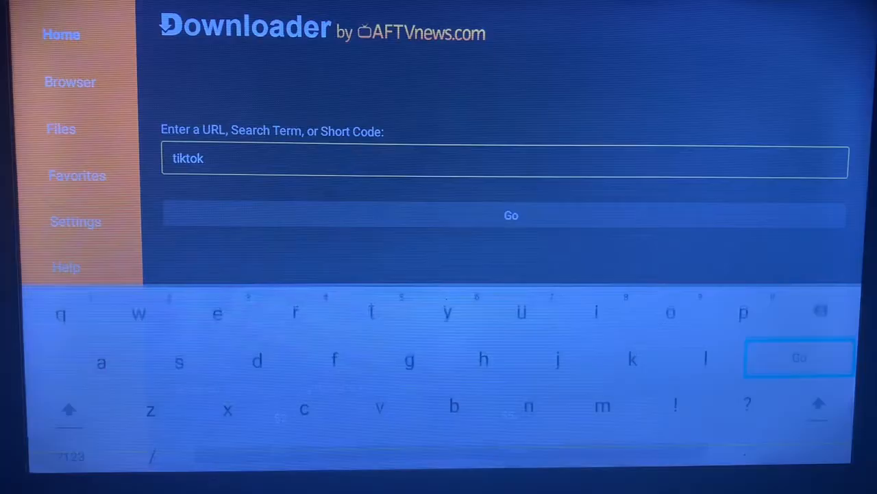
Step: Submit the 'tiktok' search with Go on the on-screen keyboard
click(511, 214)
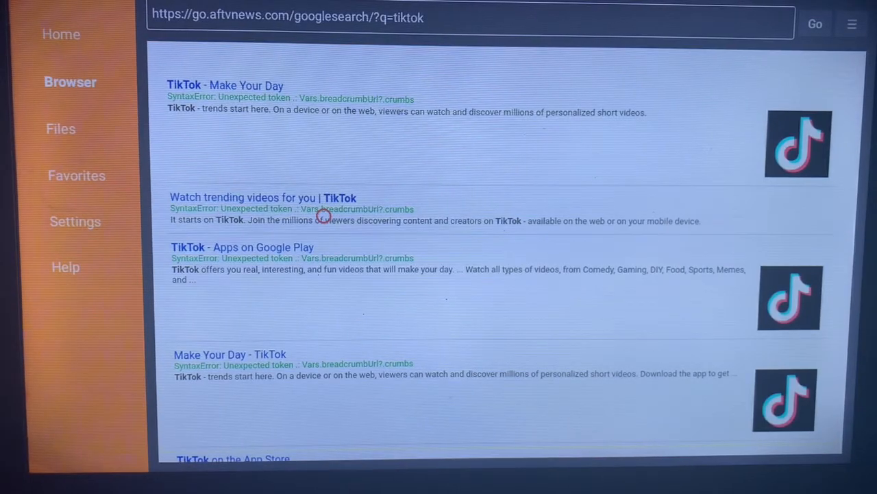
mouse_move(324, 303)
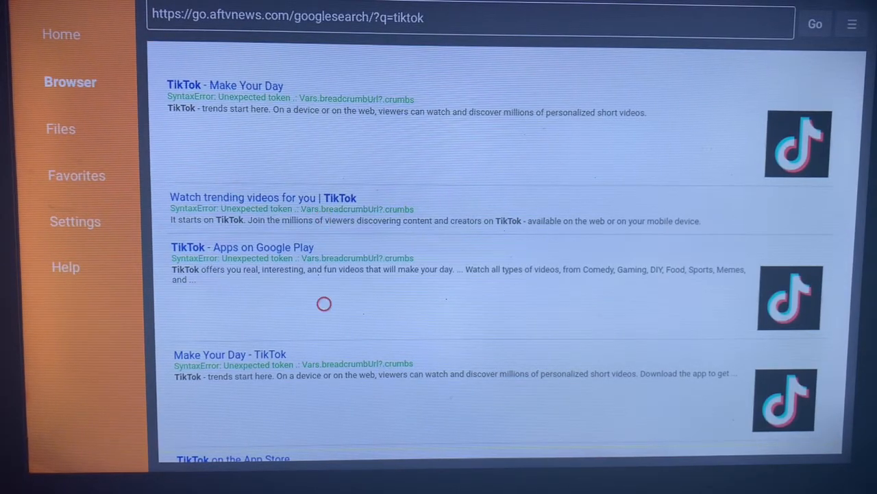
mouse_move(279, 244)
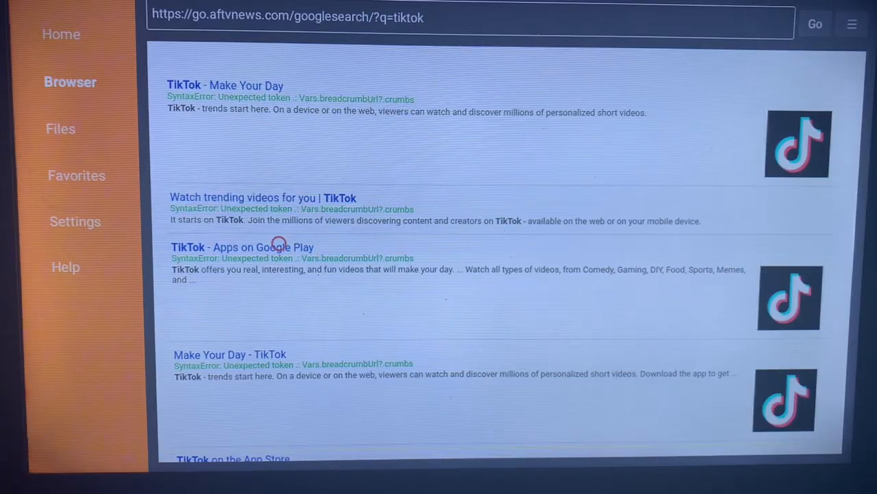
Step: Follow the 'TikTok - Apps on Google Play' result to its Play Store page
click(243, 247)
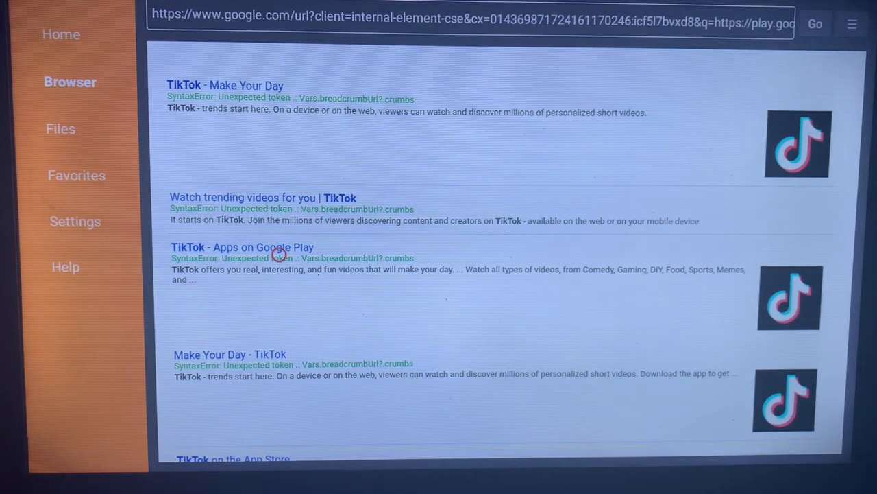
click(243, 246)
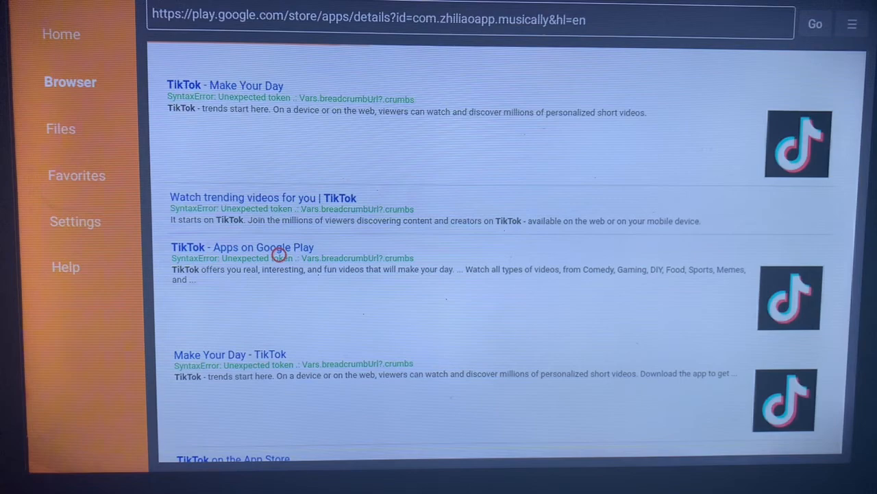